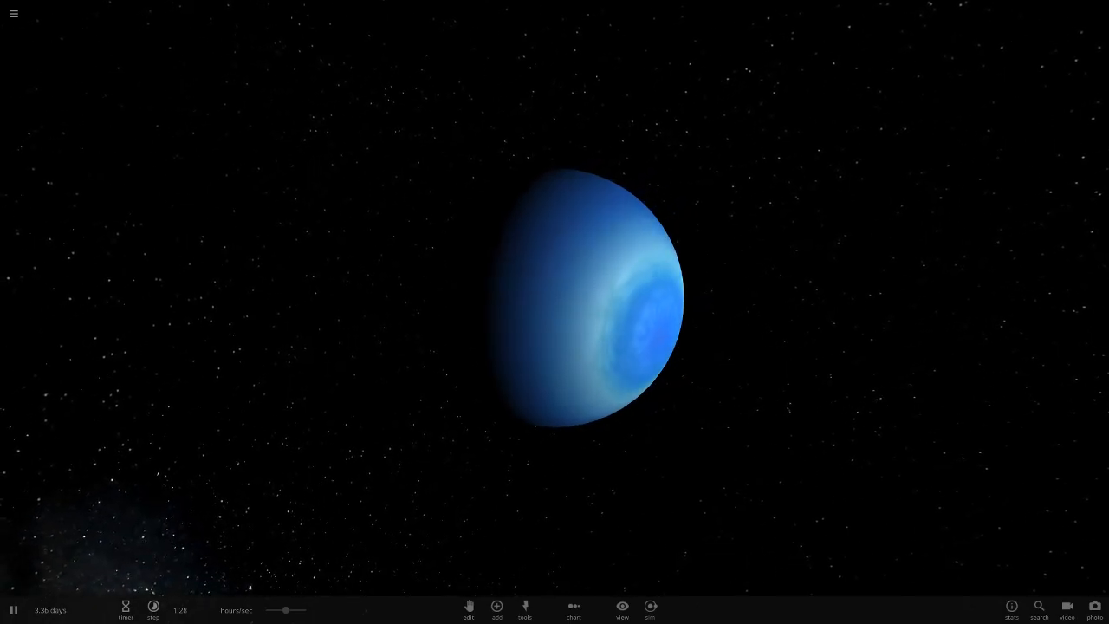
- Bring up the Add catalogue of solar system bodies
click(497, 608)
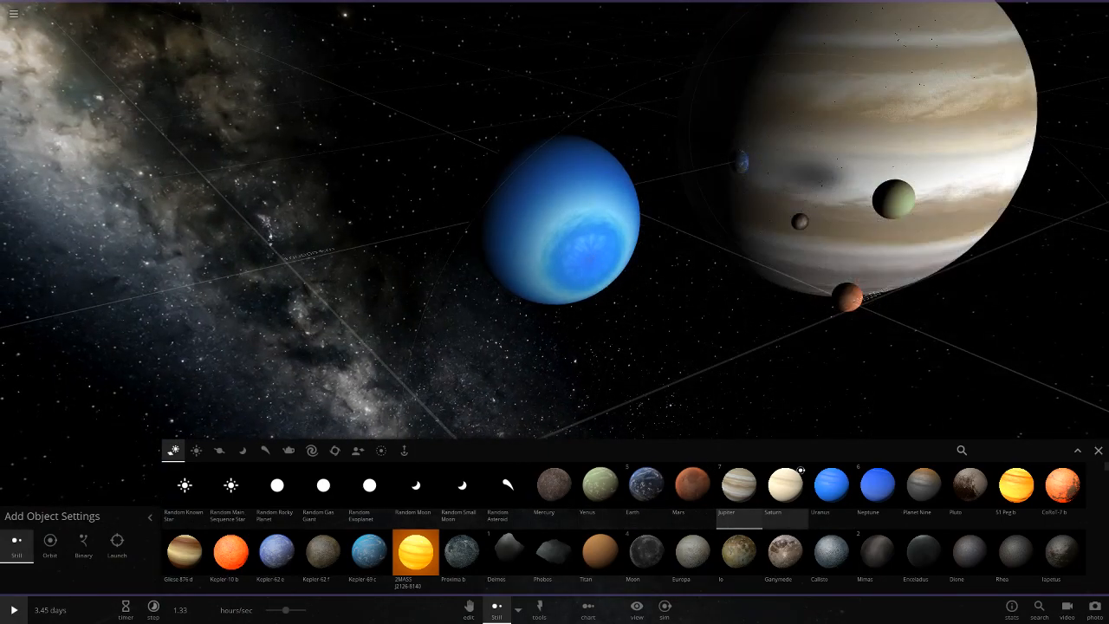
- Close the Add catalogue, leaving Jupiter and Earth placed beside Uranus
click(877, 485)
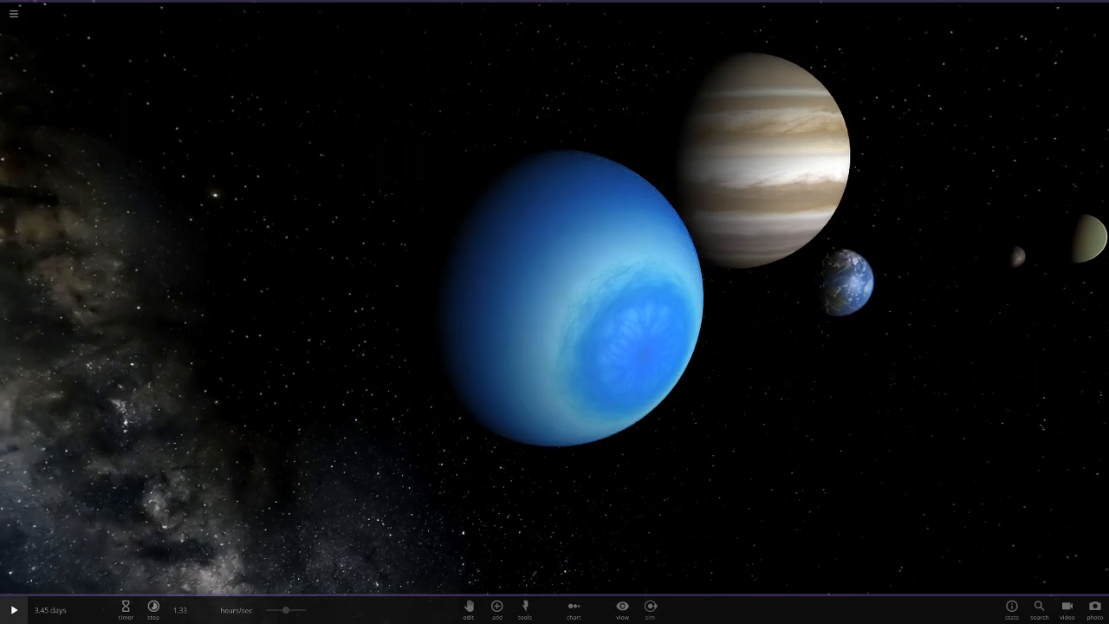
- Select Uranus for its info and zoom out to reveal Mars and Neptune
click(564, 295)
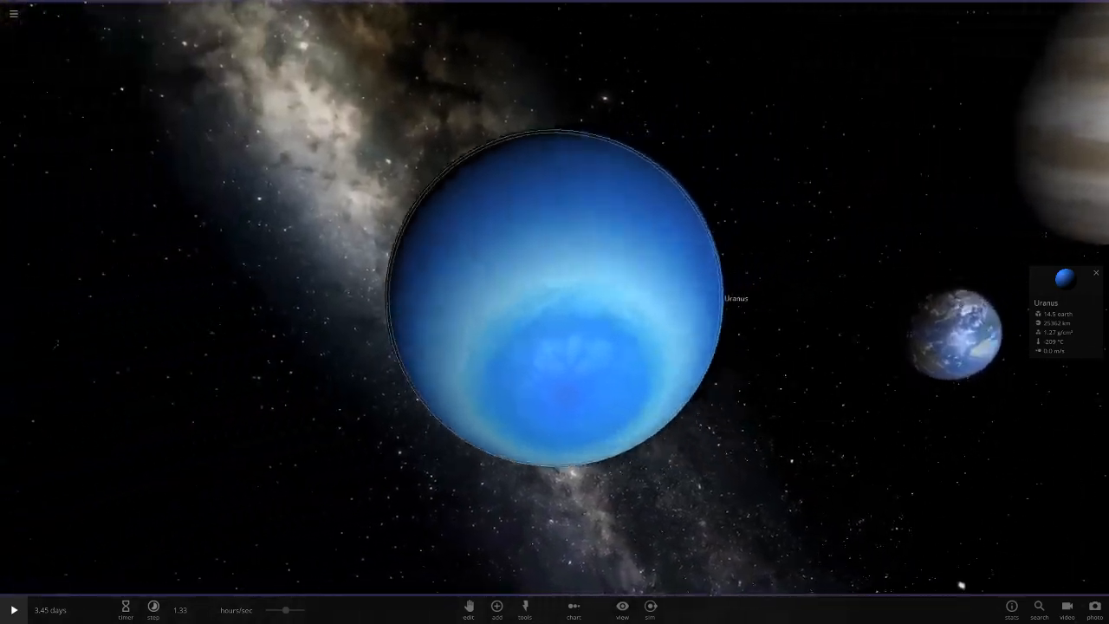
scroll(down, 3)
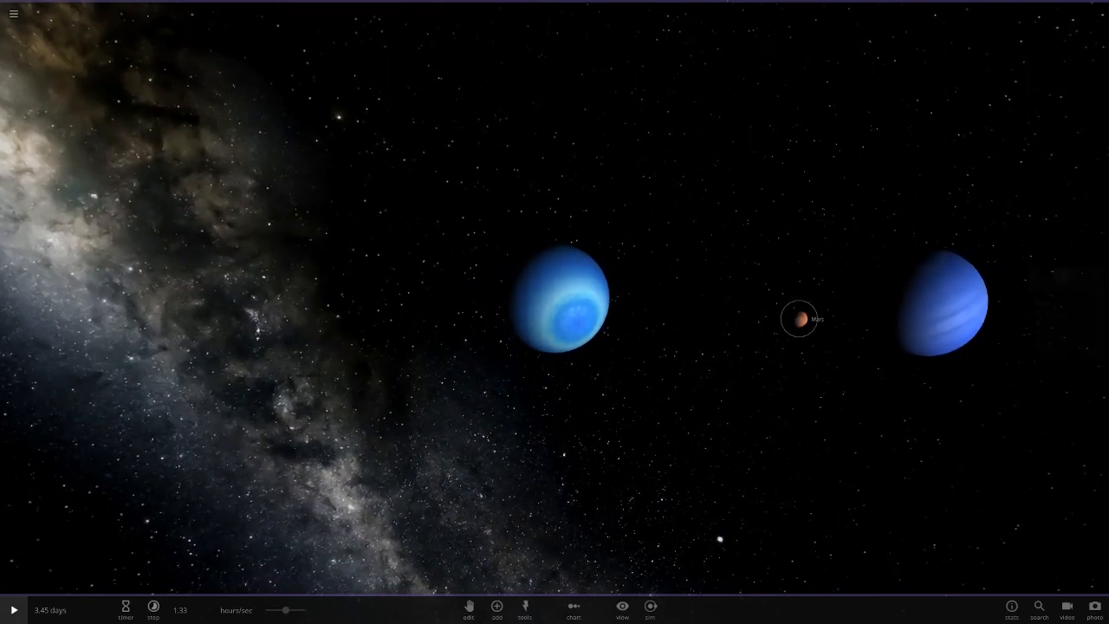
- Focus the camera on Uranus for a close-up against the starfield
click(564, 301)
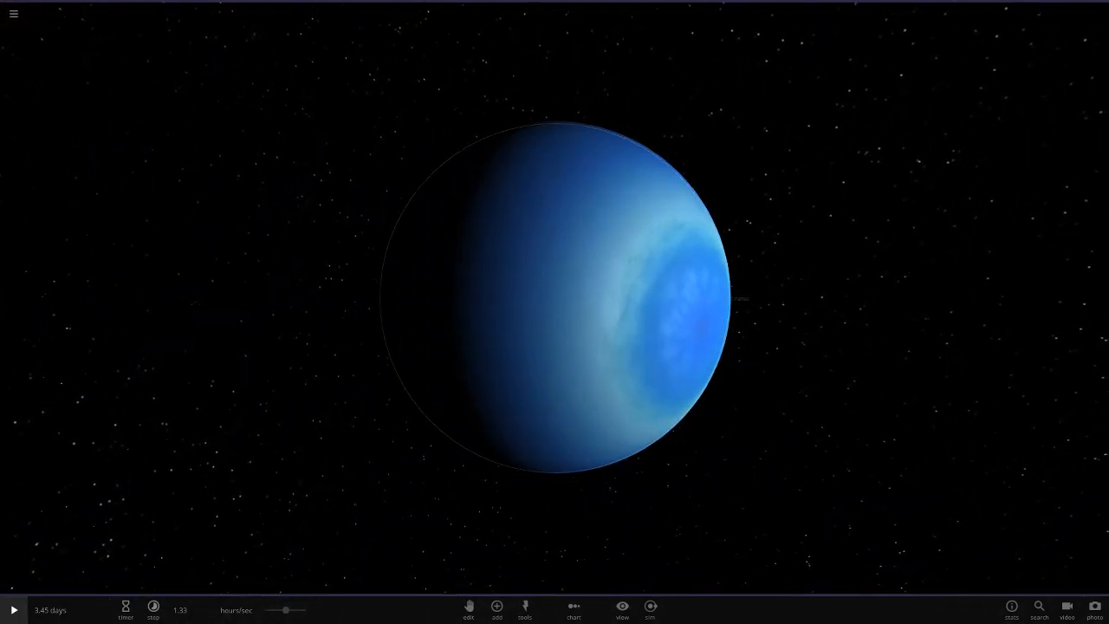
- Zoom the camera out so Uranus becomes a small blue sphere
click(496, 606)
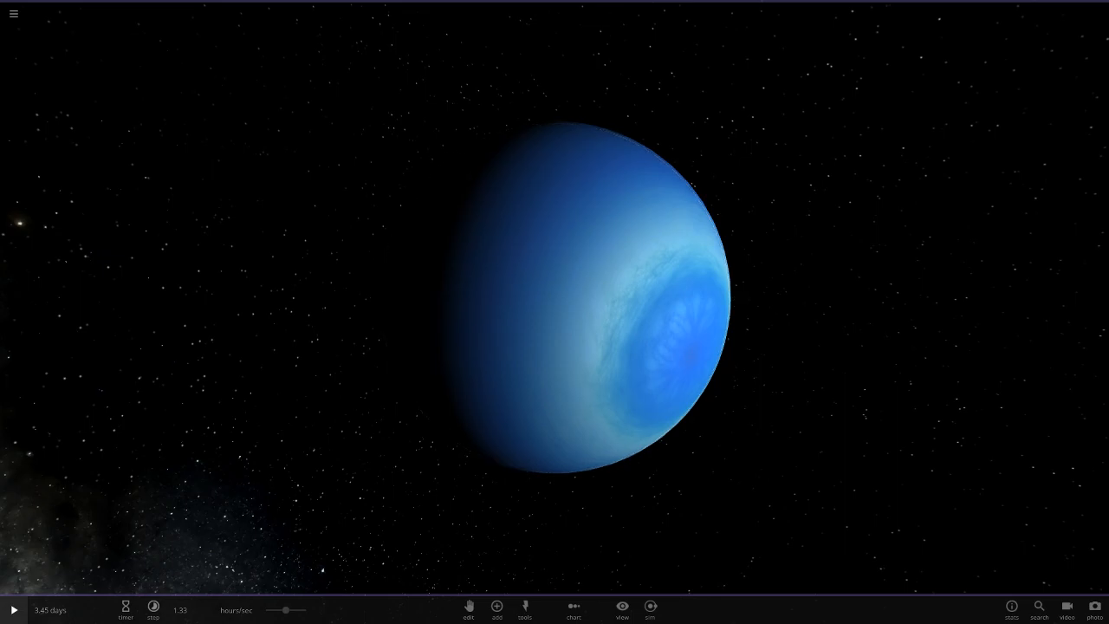
scroll(down, 3)
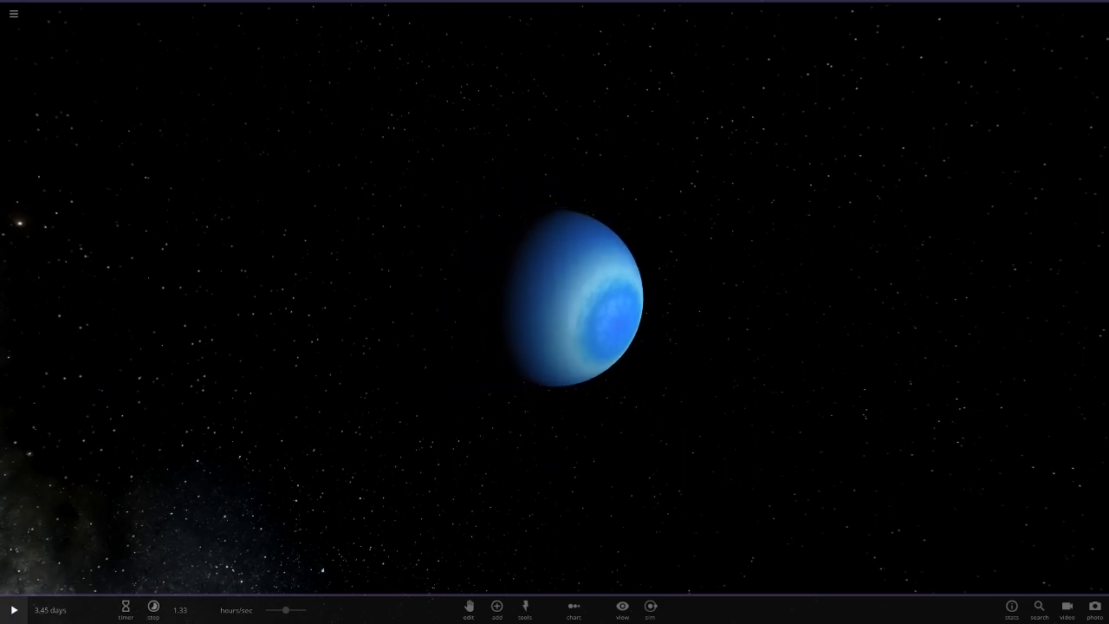